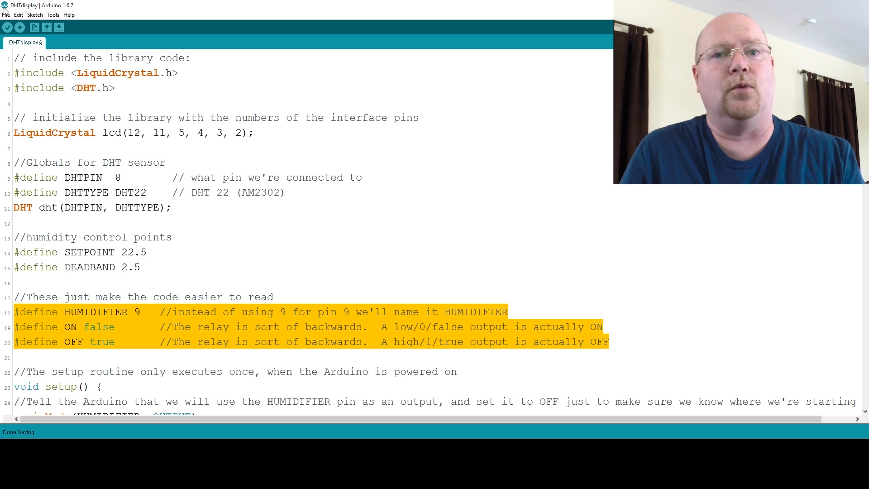
# Scroll past the relay #define lines to reveal void setup() with relay and LCD initialization.
pyautogui.scroll(-3)
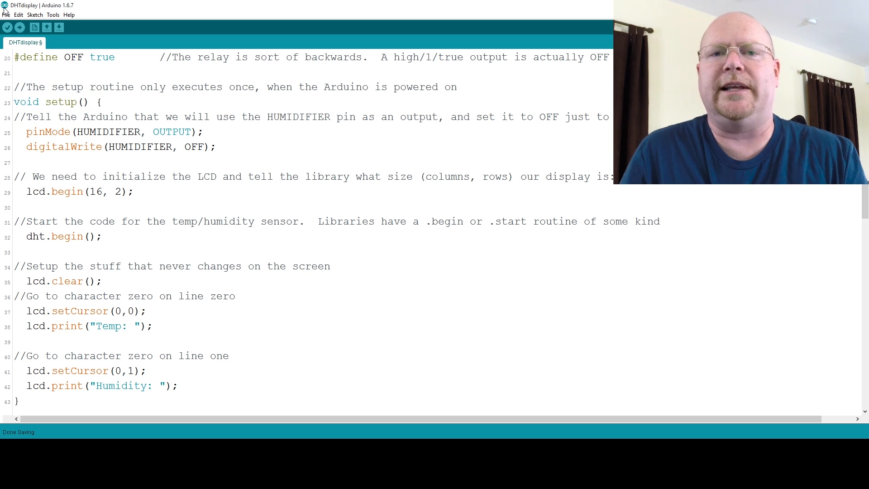
pyautogui.moveTo(27, 132); pyautogui.dragTo(216, 147)
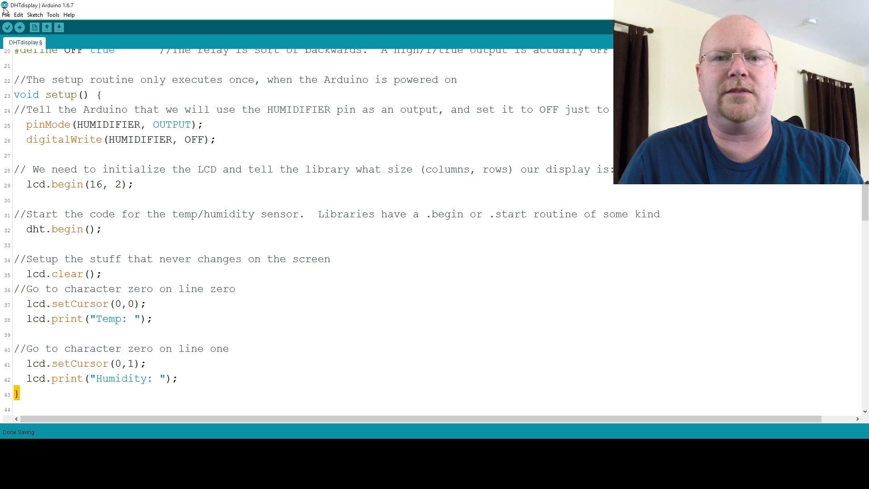
# Scroll to void loop() showing the delay and dht.readHumidity/readTemperature calls.
pyautogui.scroll(-3)
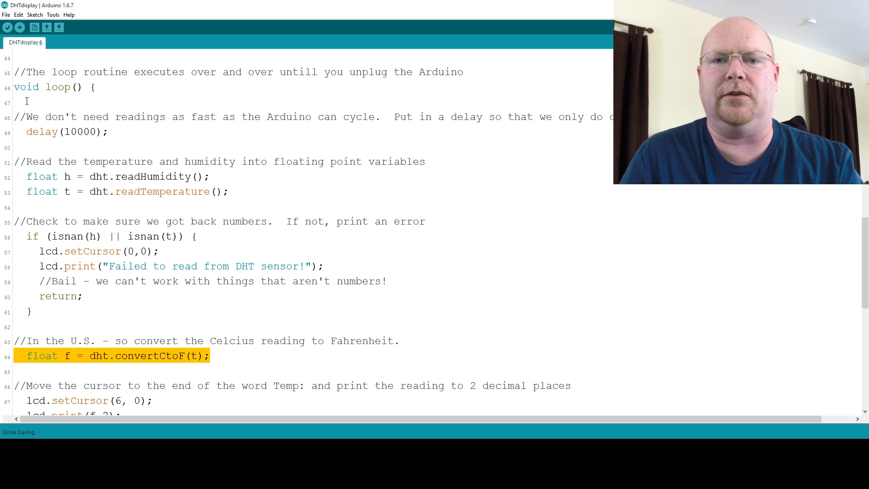
# Scroll to the lcd.setCursor and lcd.print lines for temperature and humidity.
pyautogui.scroll(-3)
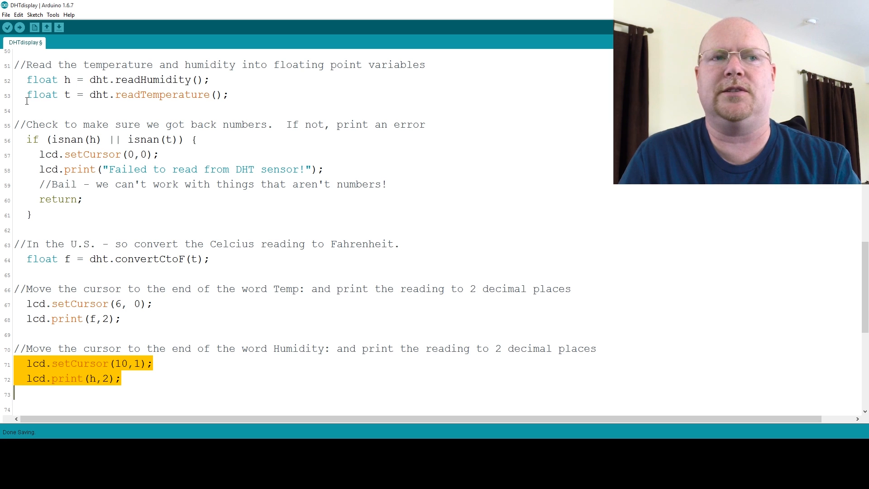
# Scroll to the 'Now begin the control logic' if/else block using SETPOINT and DEADBAND.
pyautogui.scroll(-3)
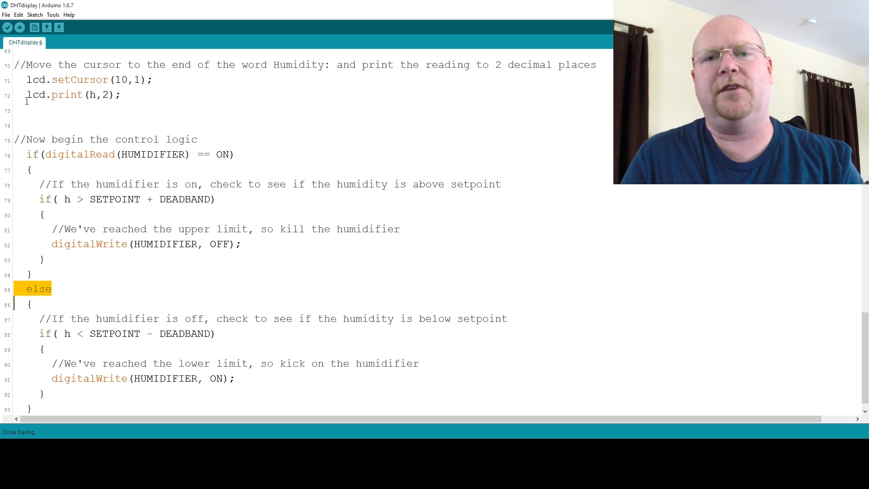
pyautogui.click(38, 289)
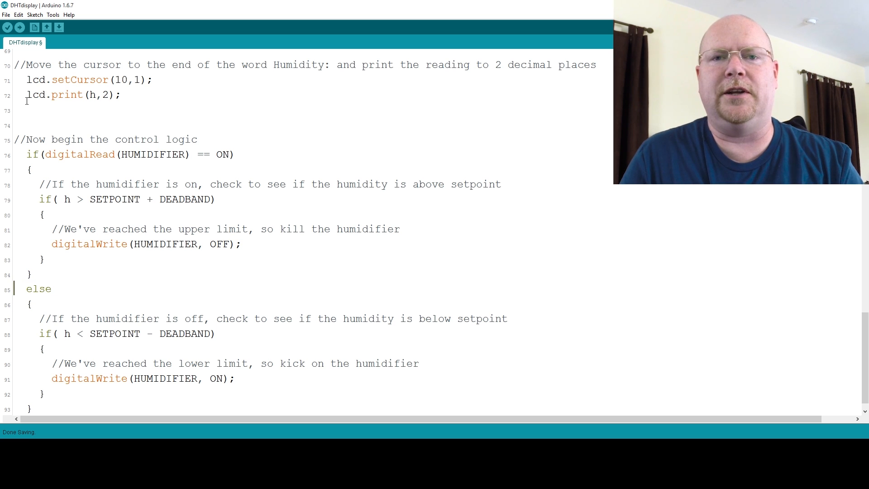